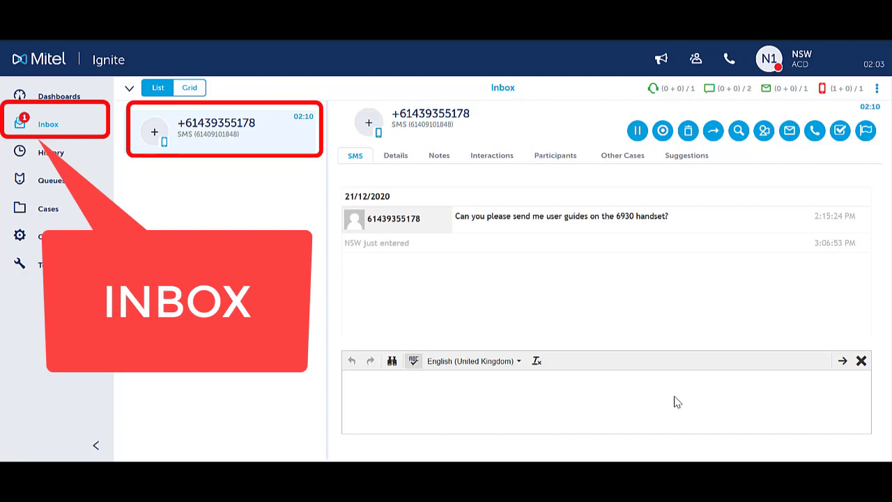
pyautogui.moveTo(764, 131)
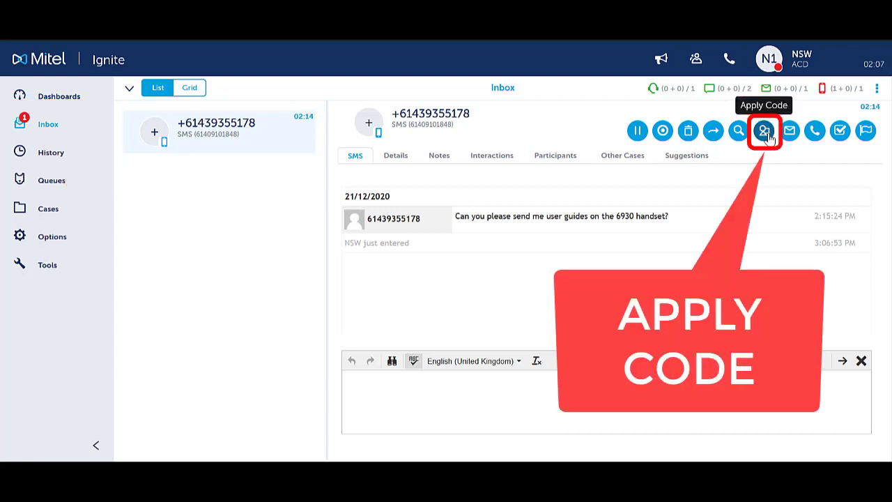
# Step: Apply the Technical account code from the SMS group to the open SMS interaction
pyautogui.click(764, 131)
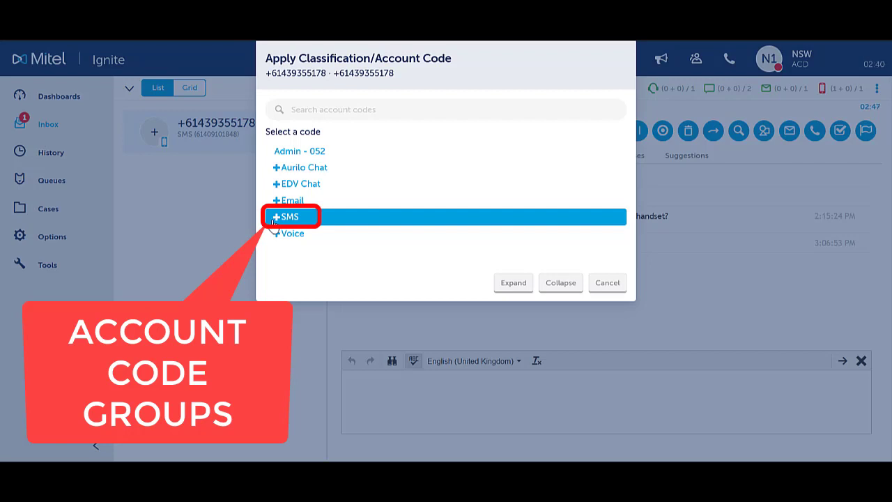
pyautogui.click(290, 216)
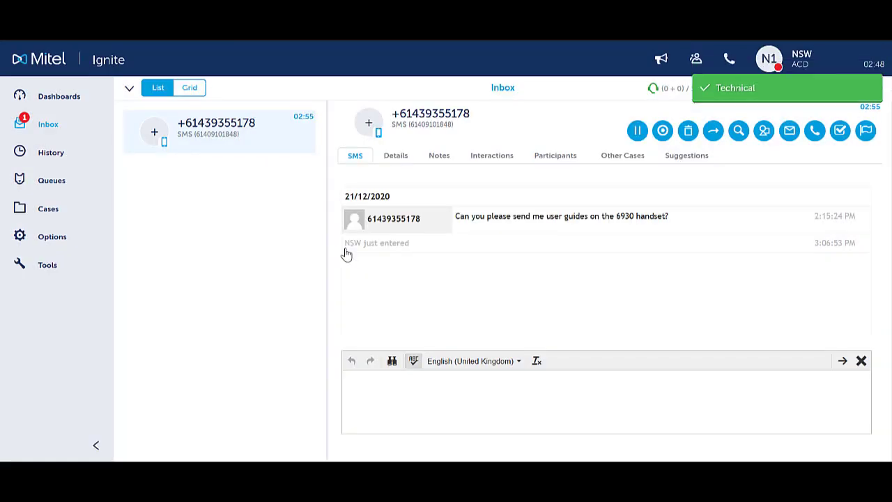